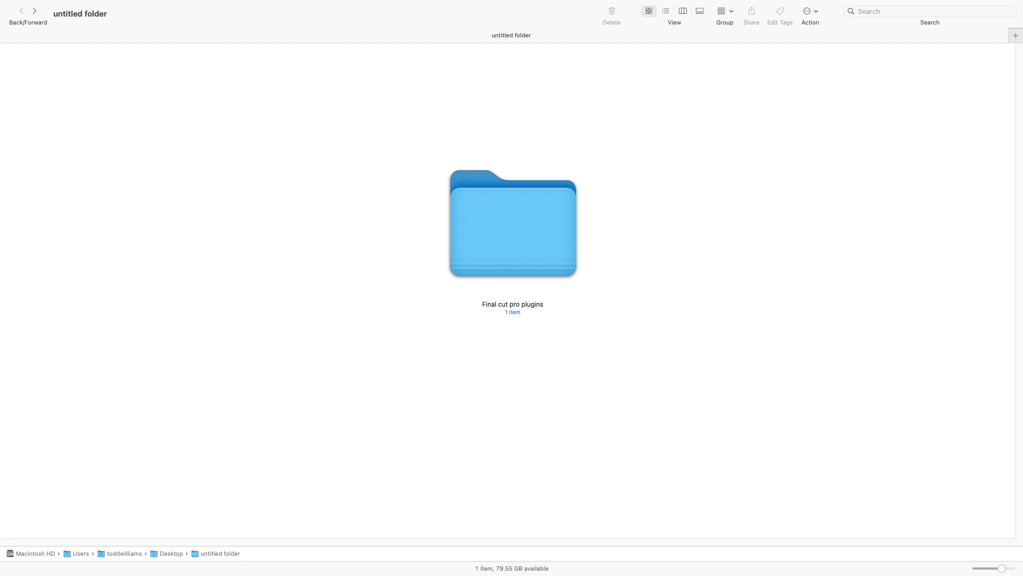
Navigate into Final cut pro plugins > Go in Generator folder to reach Better+Shapes.zip
double_click(513, 223)
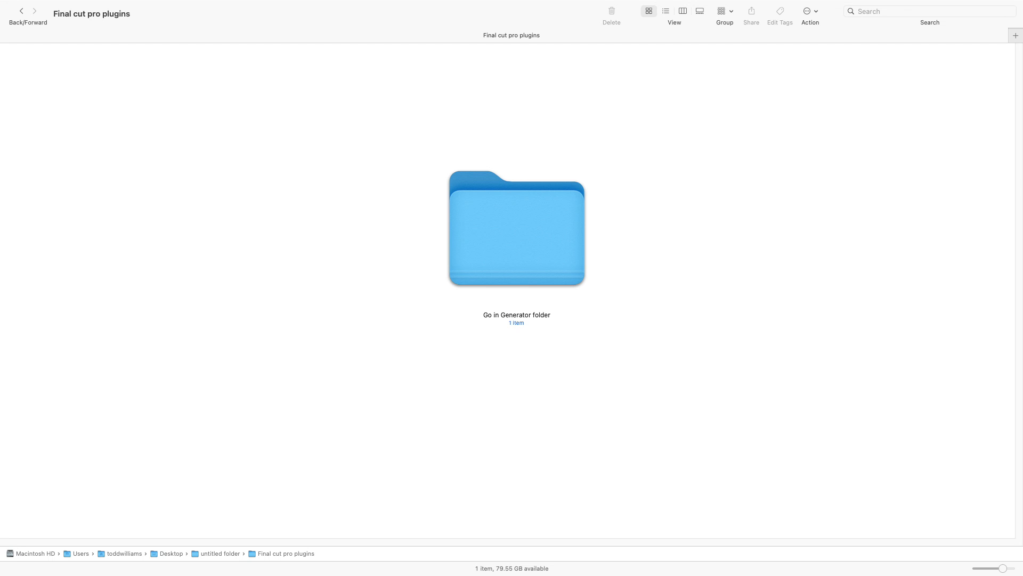
double_click(515, 228)
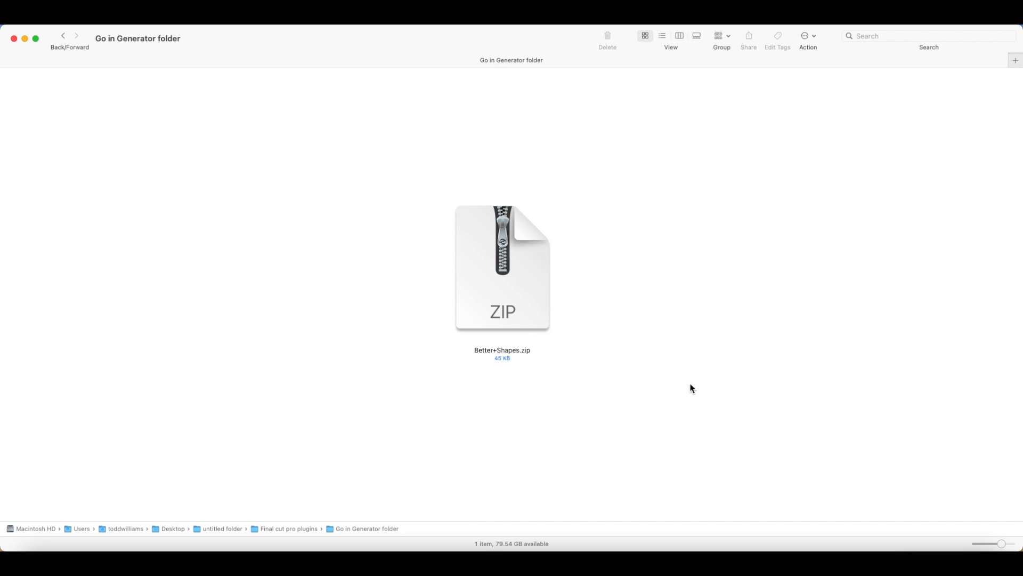
Extract Better+Shapes.zip into a 5-item Better Shapes folder and bring up the Go menu
double_click(502, 267)
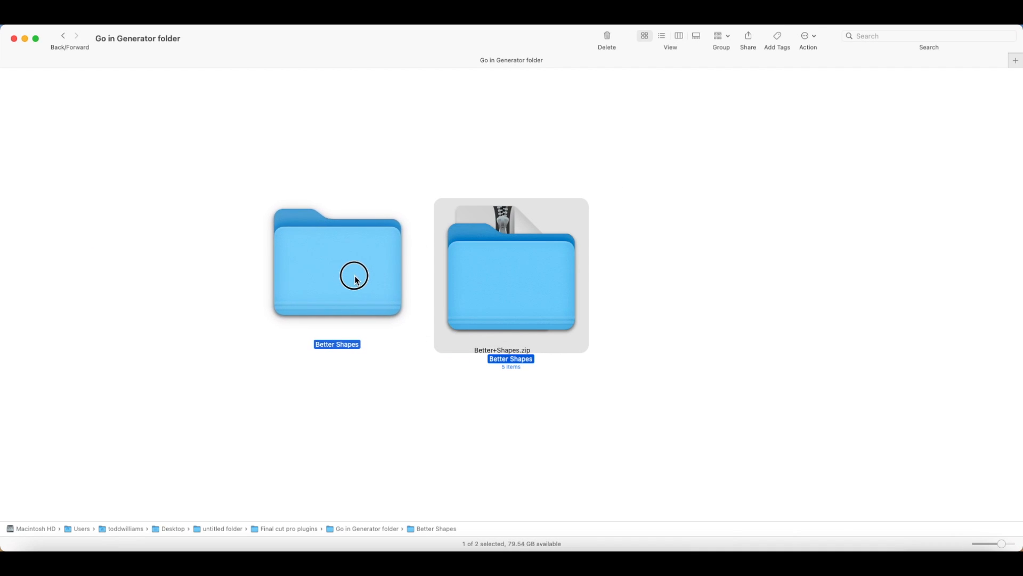
left_click(642, 364)
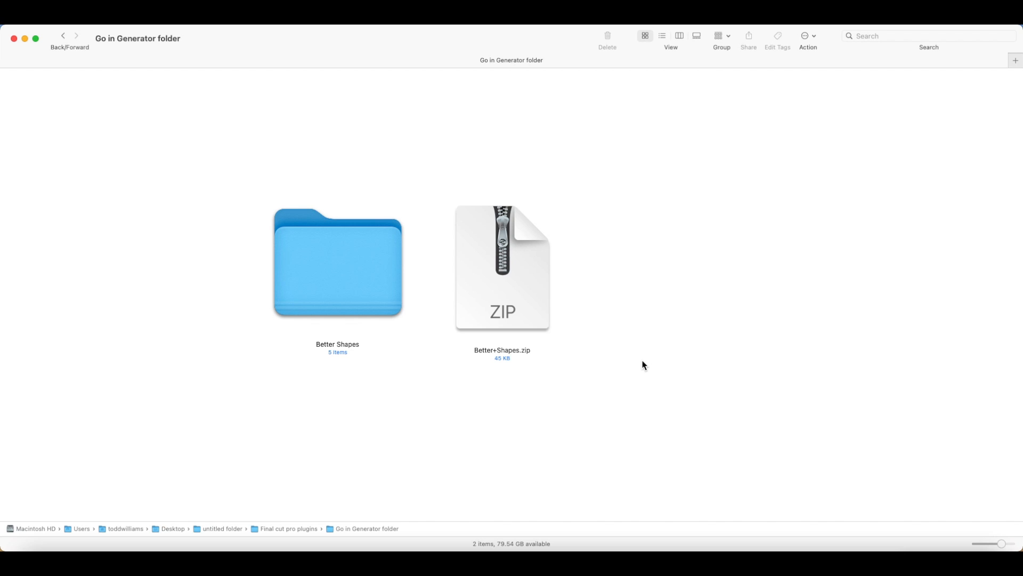
mouse_move(734, 361)
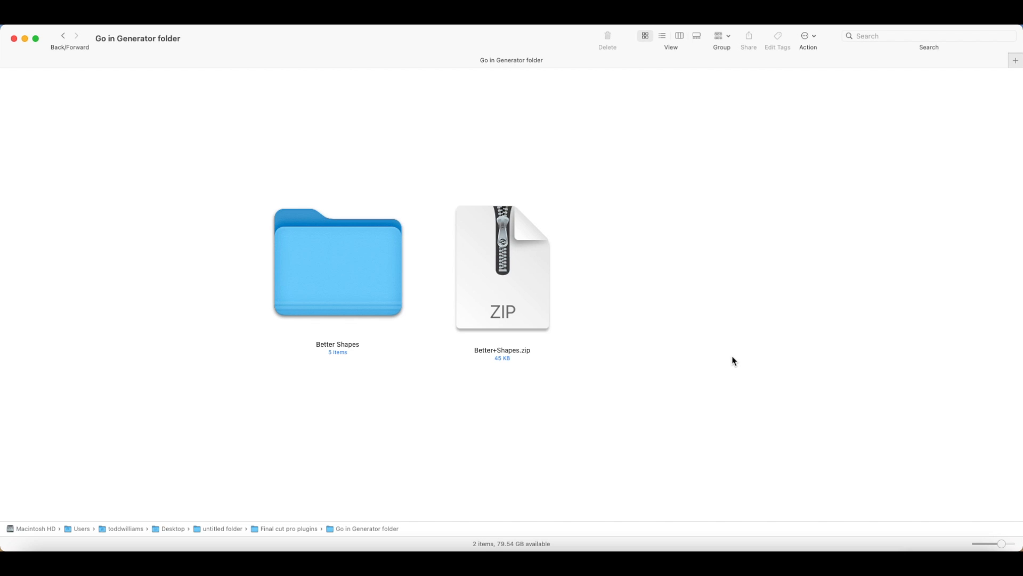
mouse_move(759, 365)
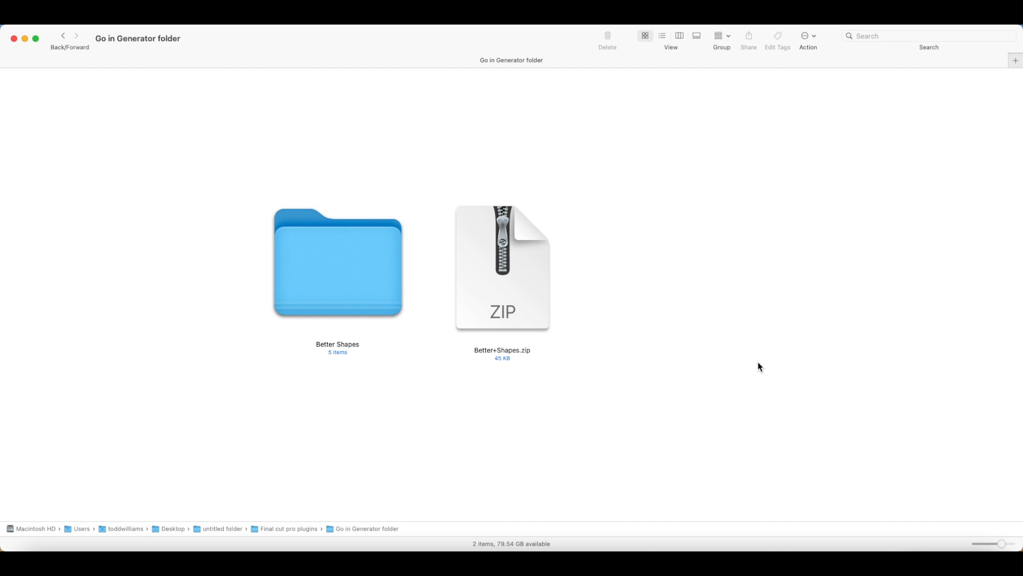
mouse_move(388, 287)
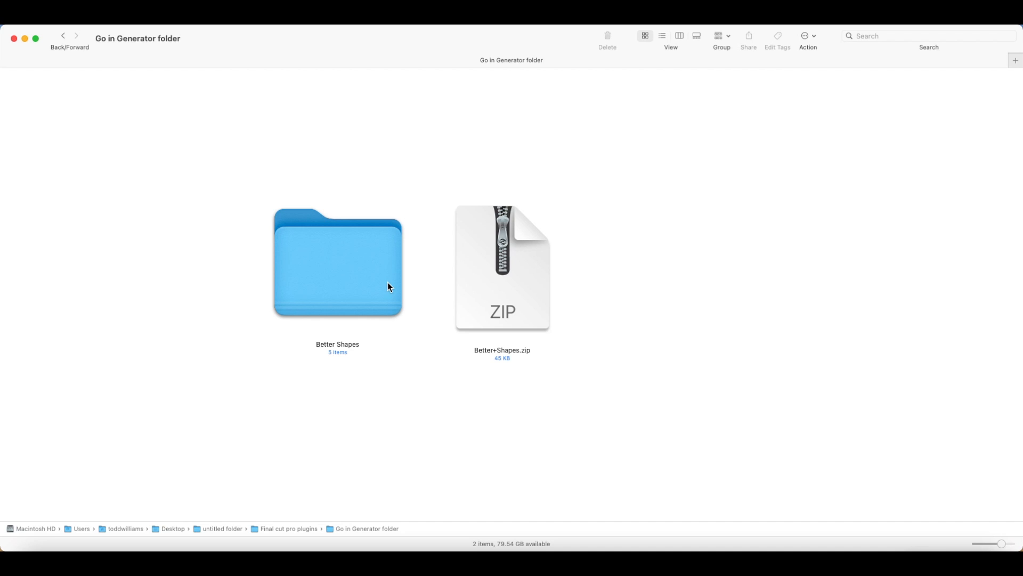
mouse_move(370, 387)
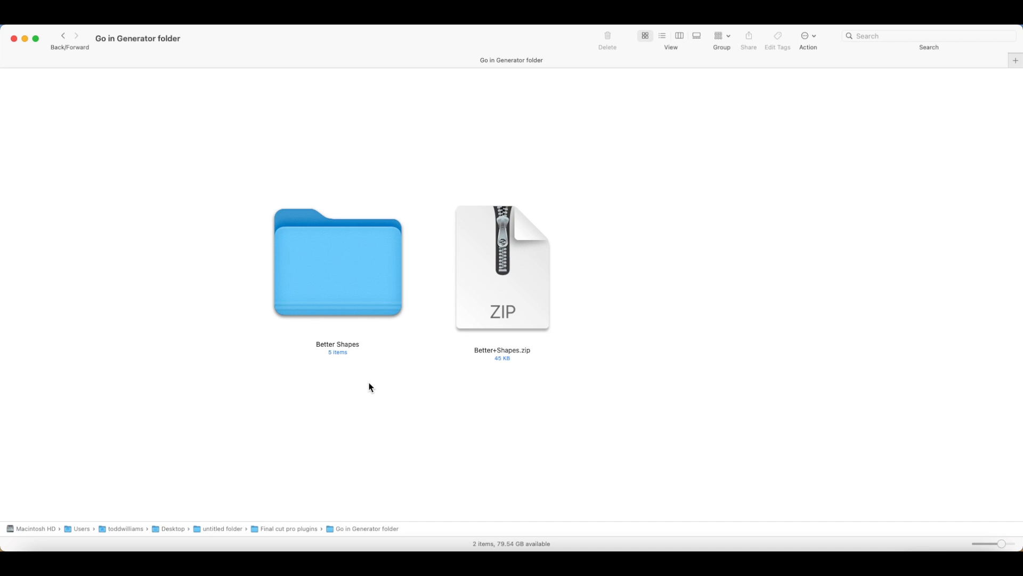
left_click(338, 261)
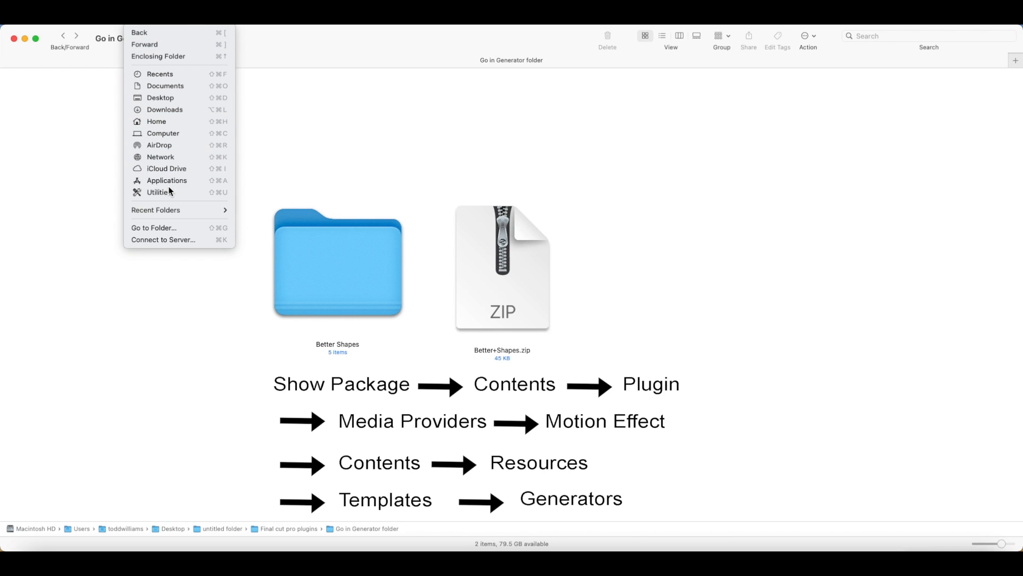
Show Final Cut Pro's package contents and go into Contents > PlugIns > MediaProviders
left_click(167, 180)
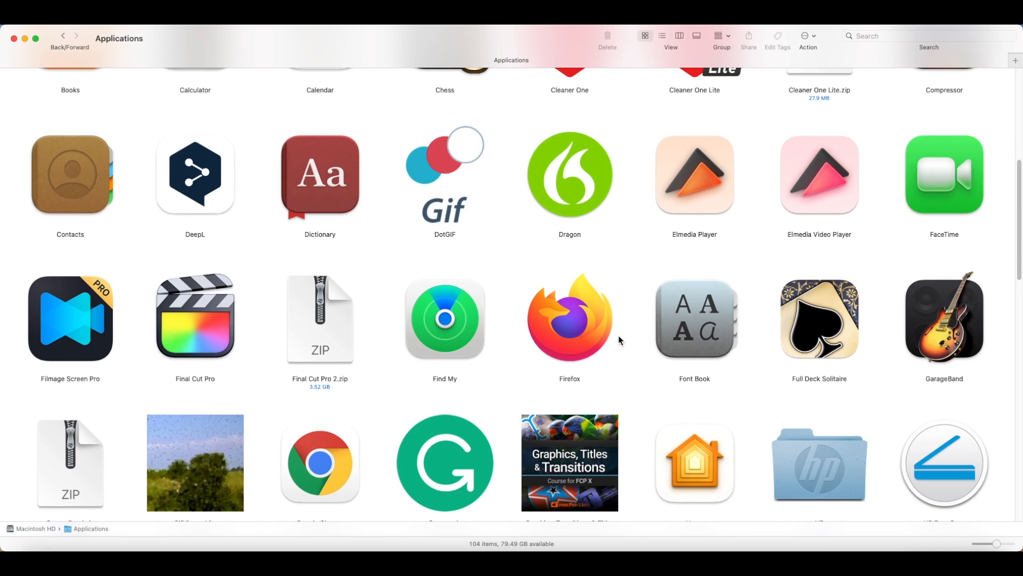
right_click(194, 317)
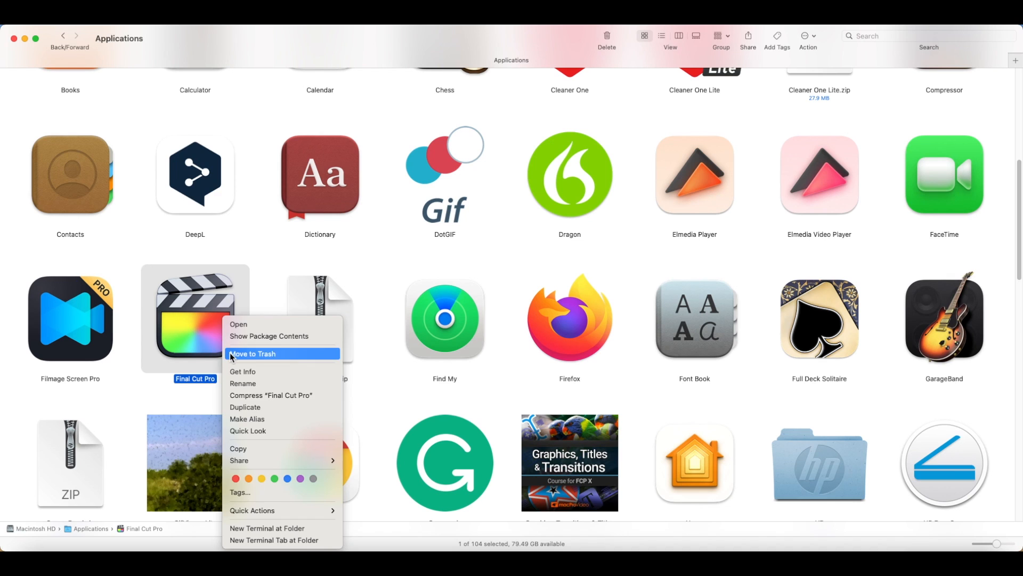
left_click(269, 336)
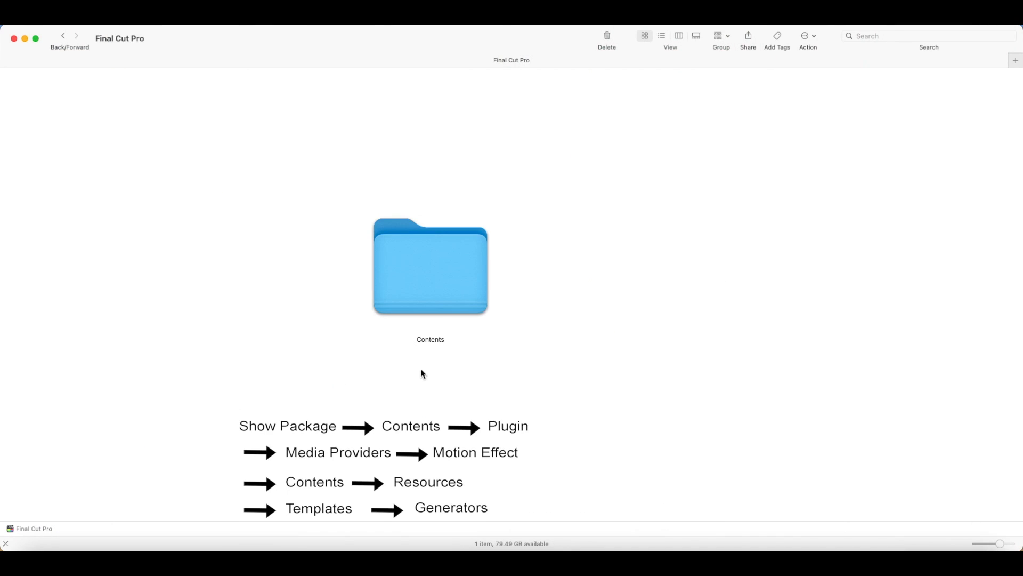
double_click(429, 266)
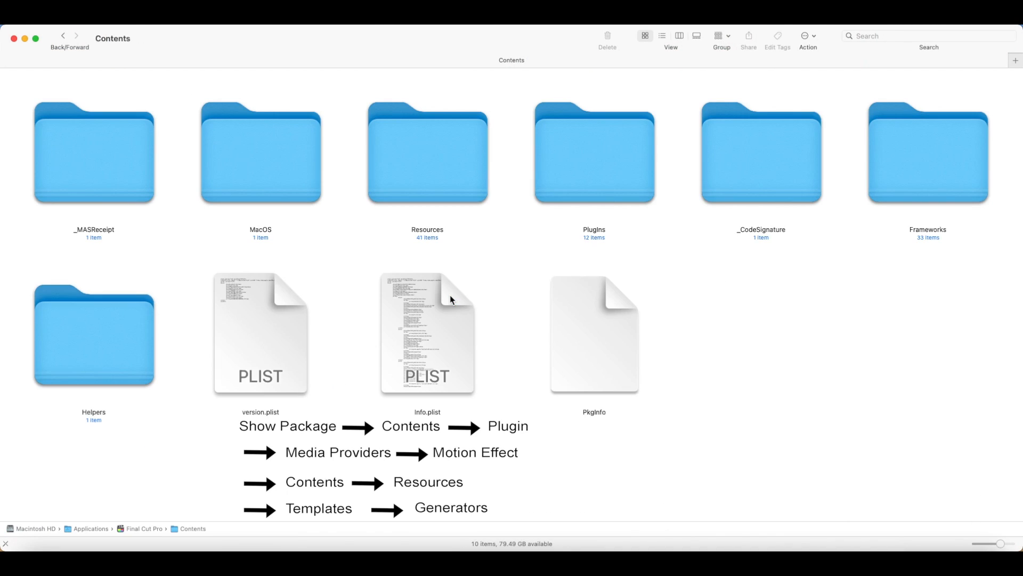
mouse_move(586, 189)
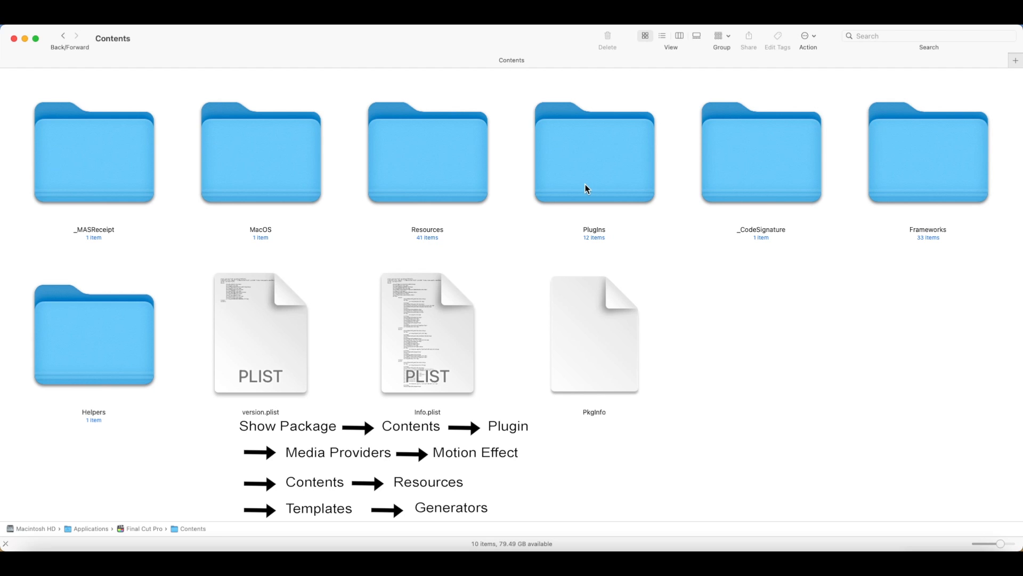
double_click(594, 151)
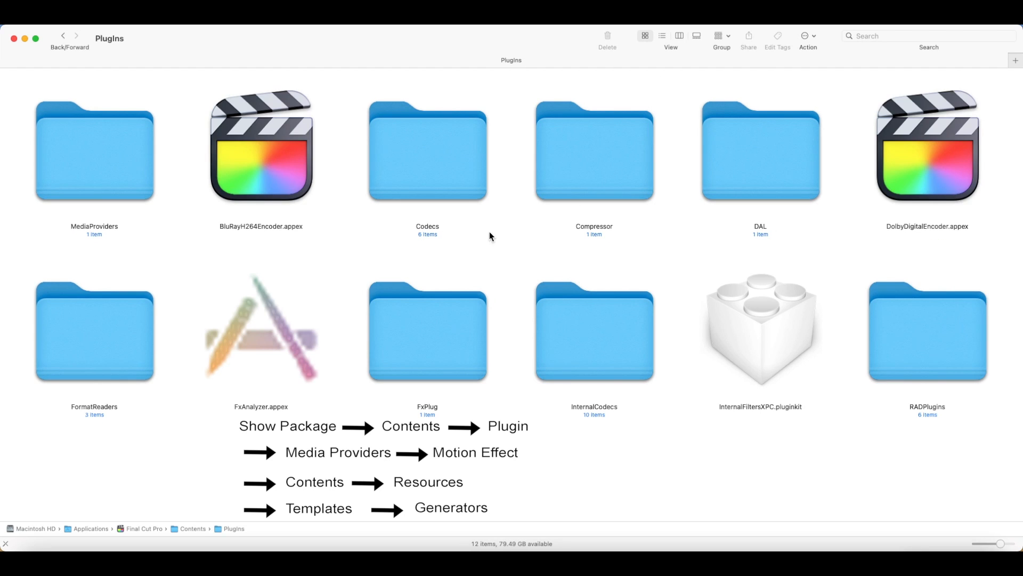
left_click(94, 150)
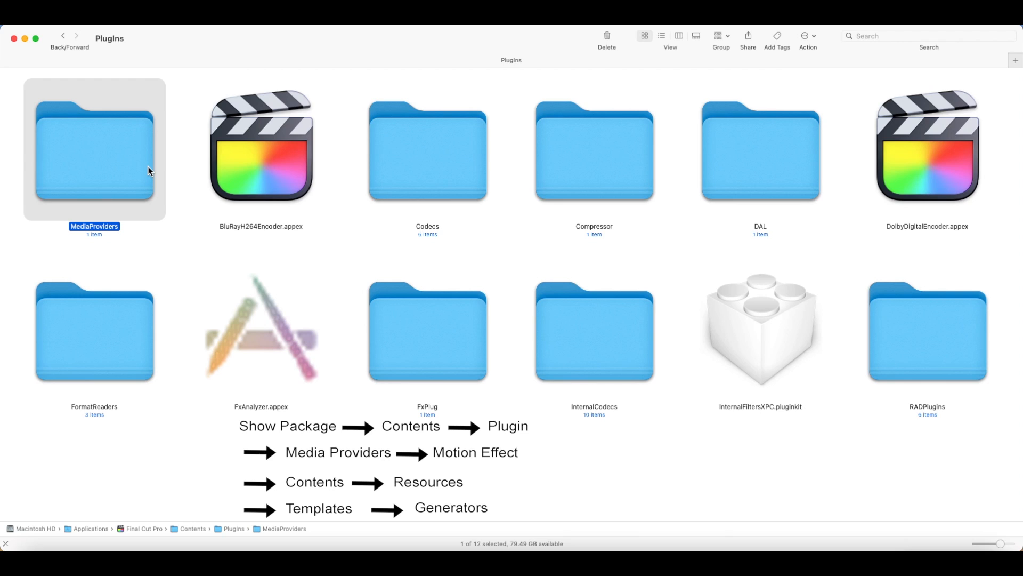
double_click(94, 149)
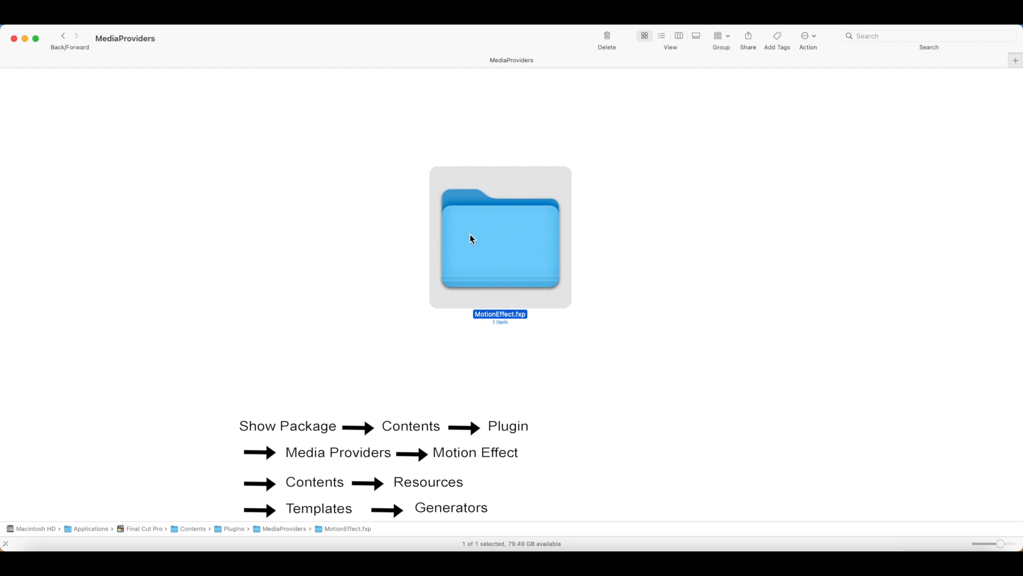
Continue through MotionEffect.fxp > Contents > Resources into the Templates folder
double_click(499, 236)
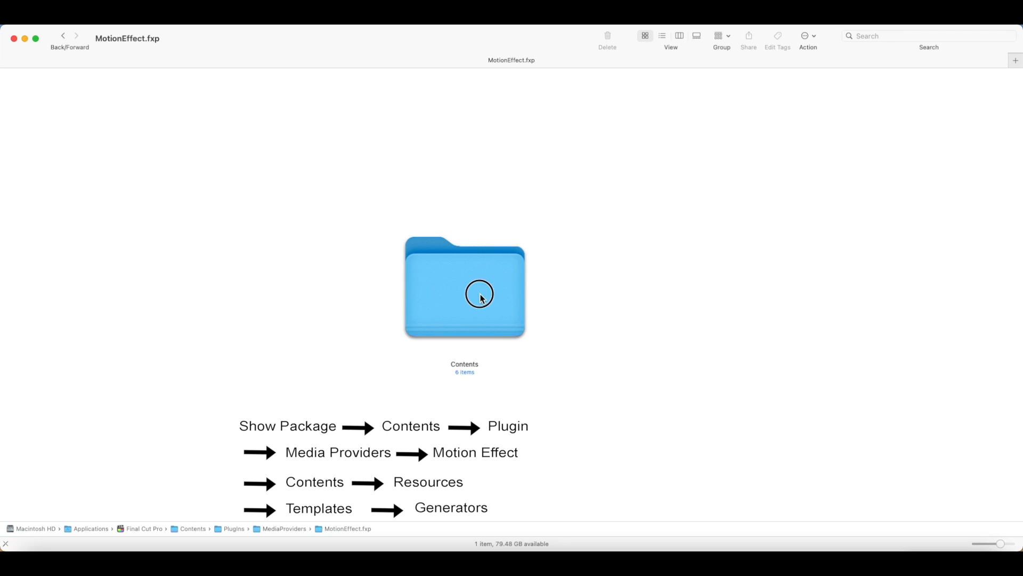
double_click(463, 289)
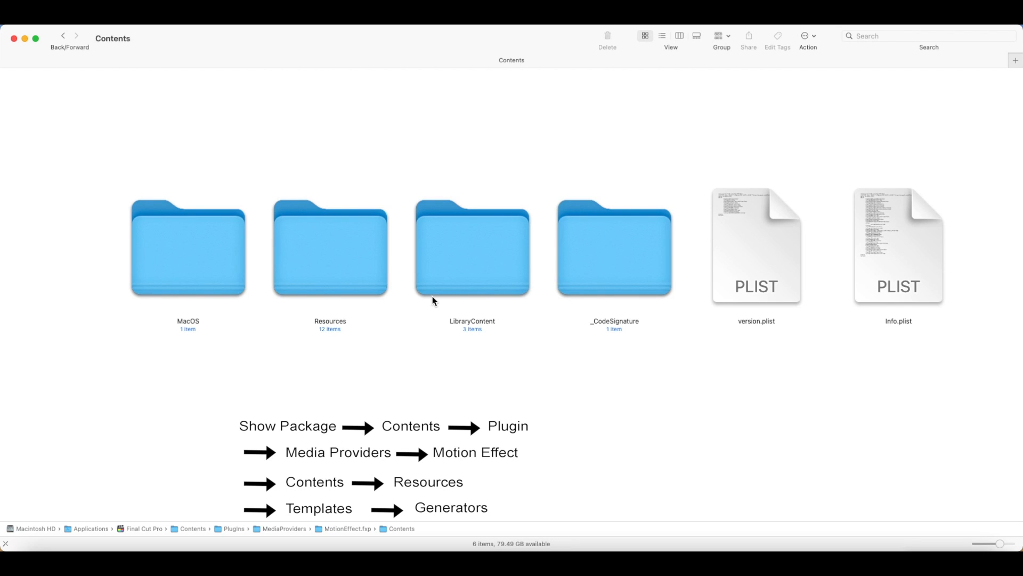
left_click(329, 247)
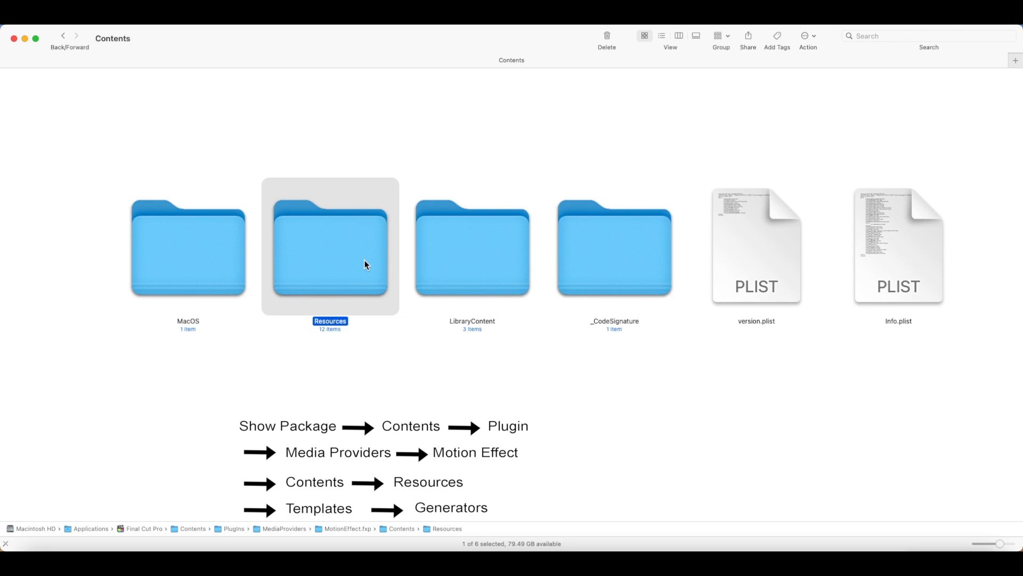
double_click(329, 246)
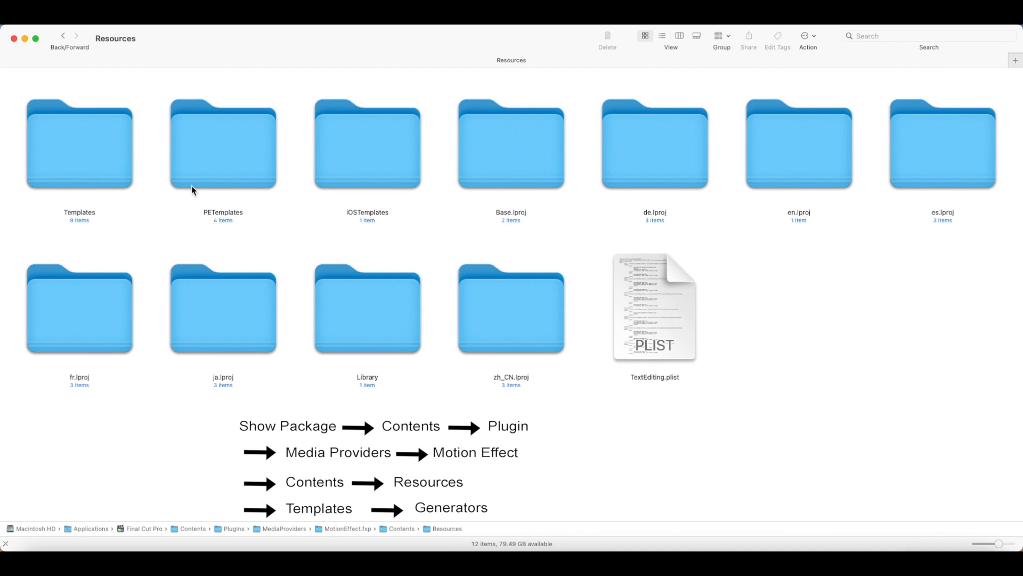
left_click(79, 142)
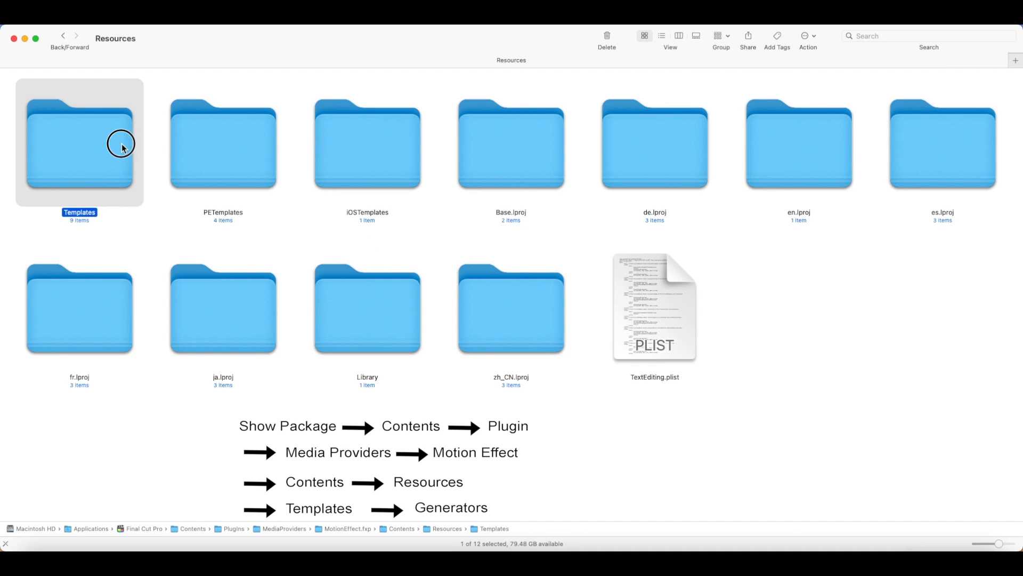
double_click(79, 142)
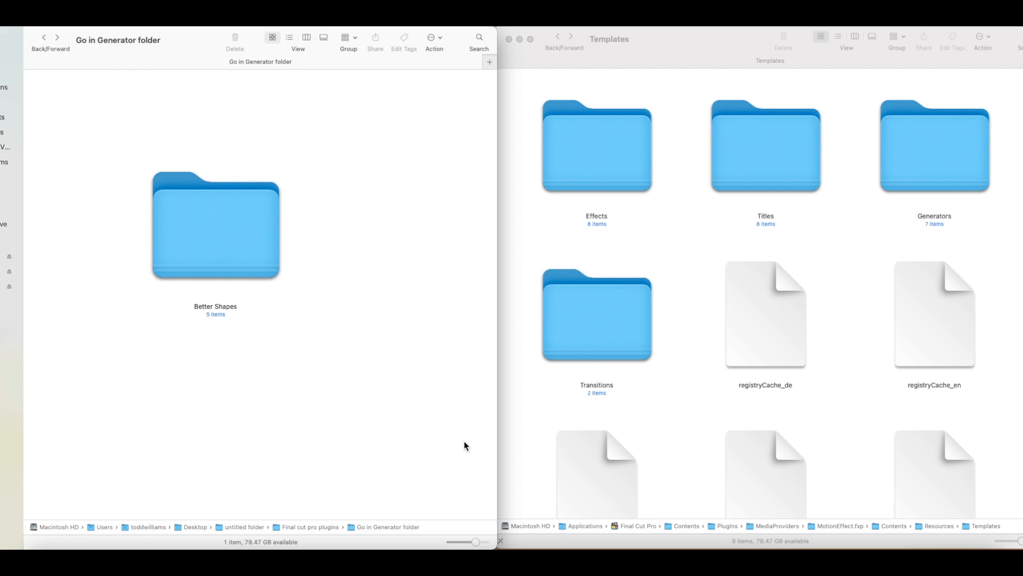
View the Rectangle plugin's files inside the Better Shapes folder
double_click(216, 225)
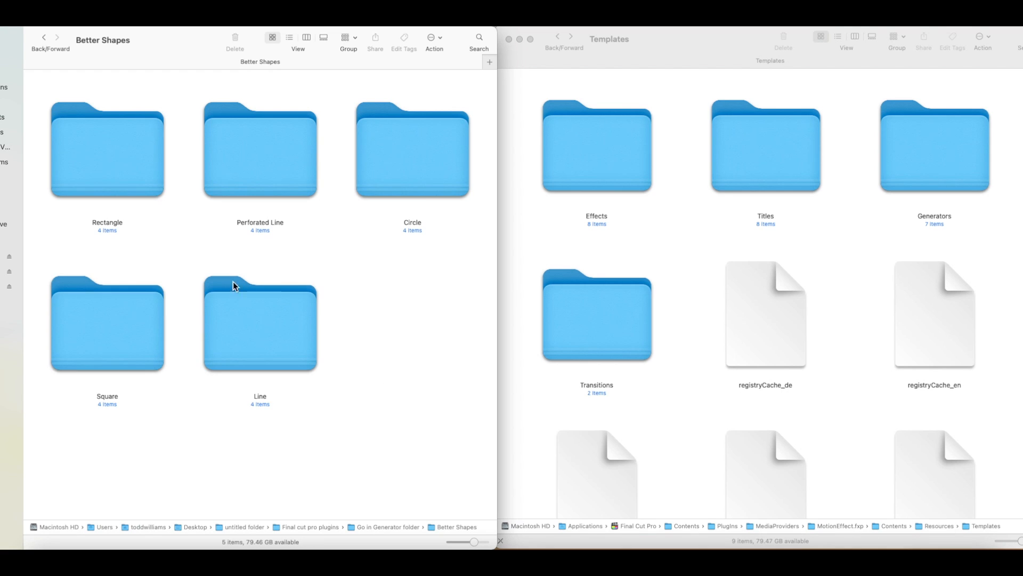
double_click(106, 150)
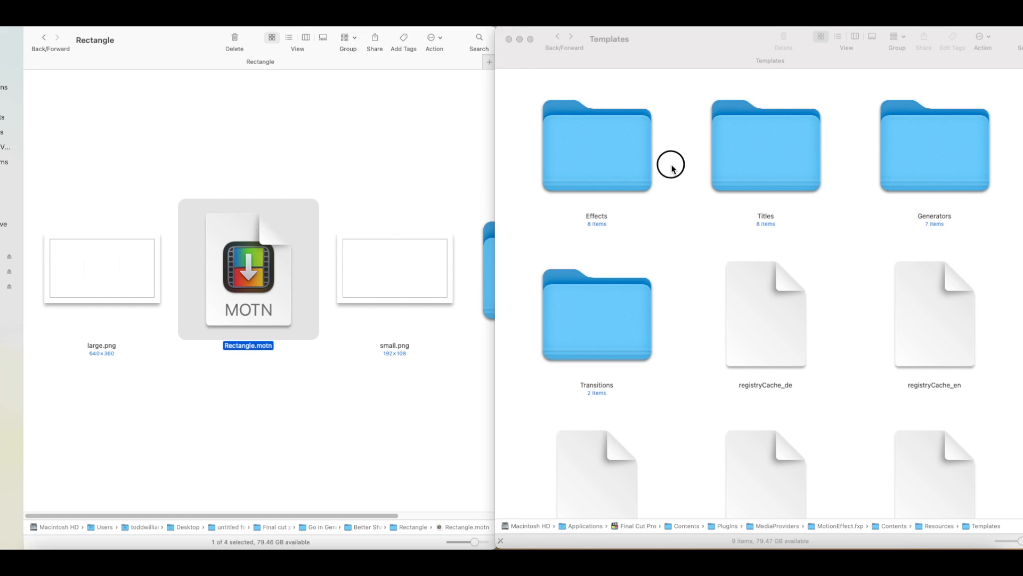
View the built-in Generators > Backgrounds > Blobs generator's files for comparison
double_click(934, 146)
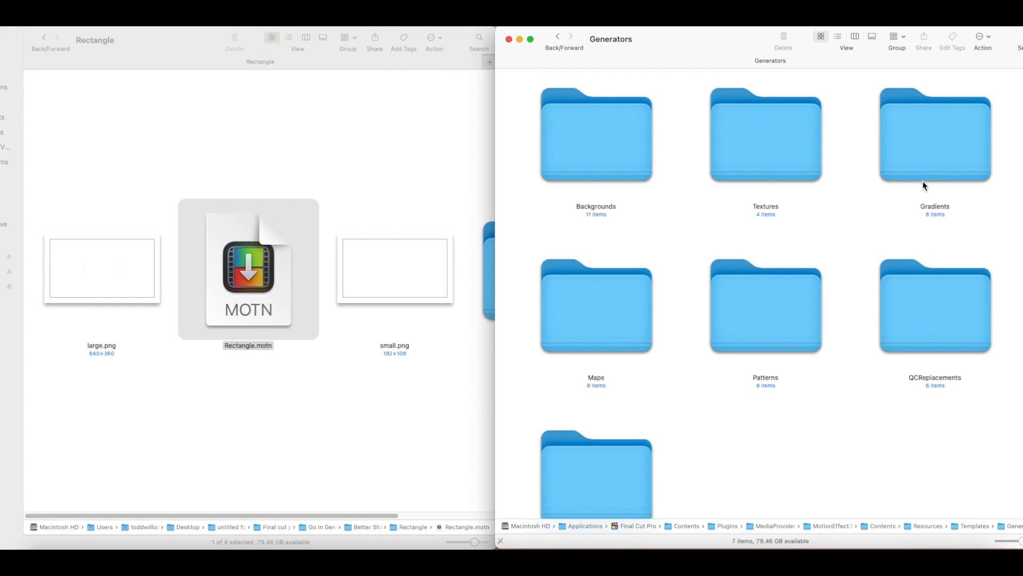
double_click(595, 135)
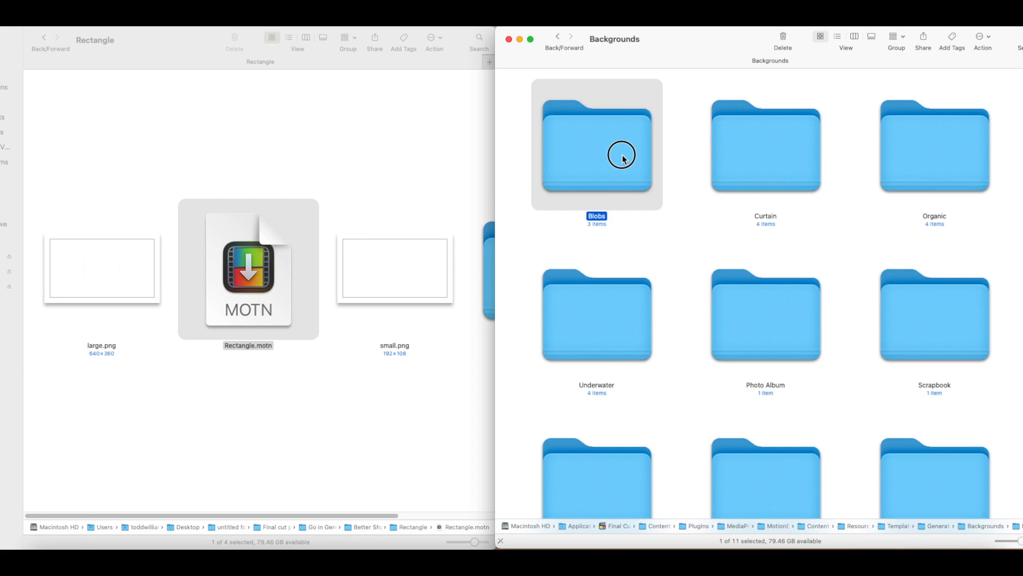
double_click(595, 144)
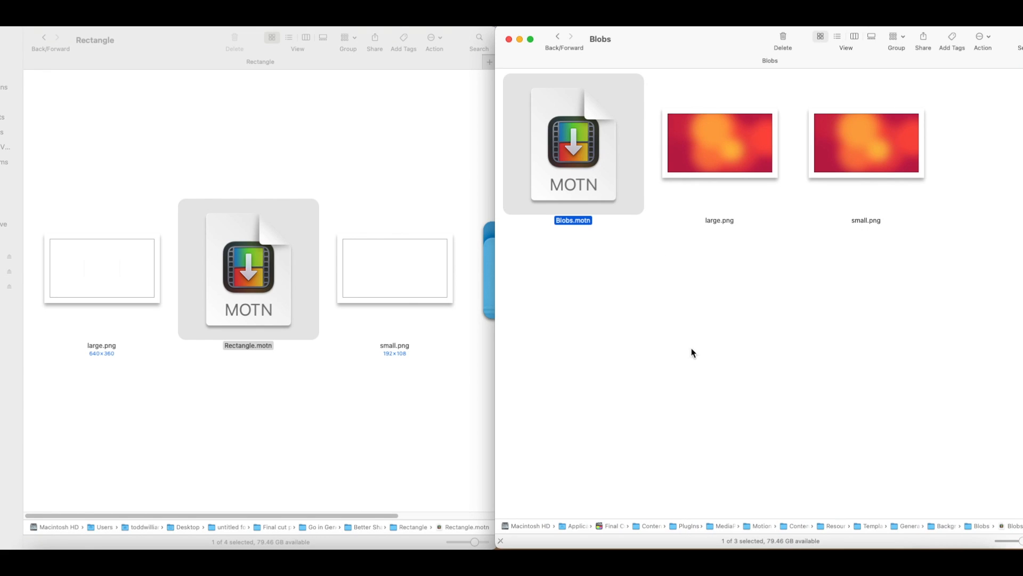
mouse_move(1009, 390)
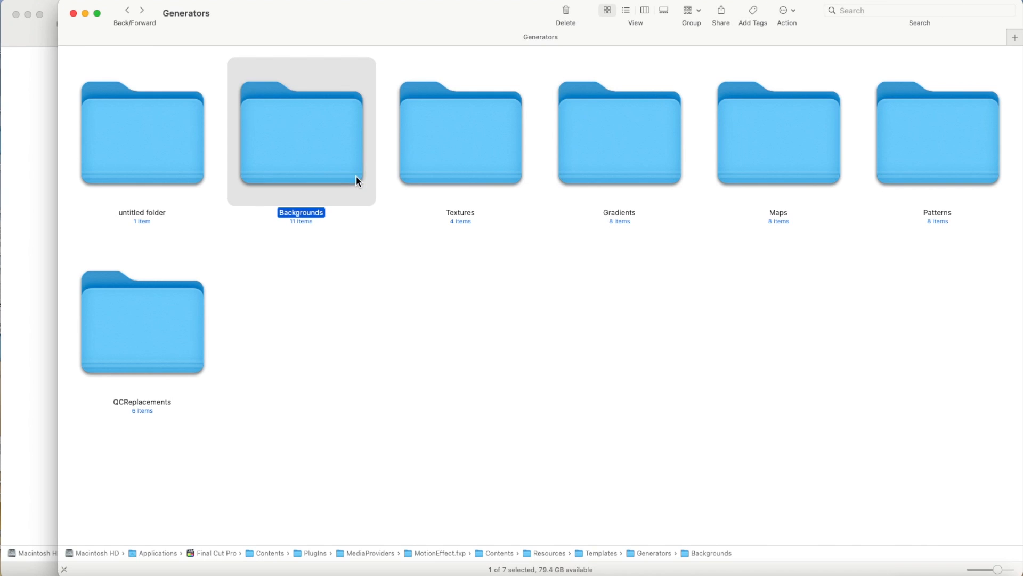
mouse_move(372, 191)
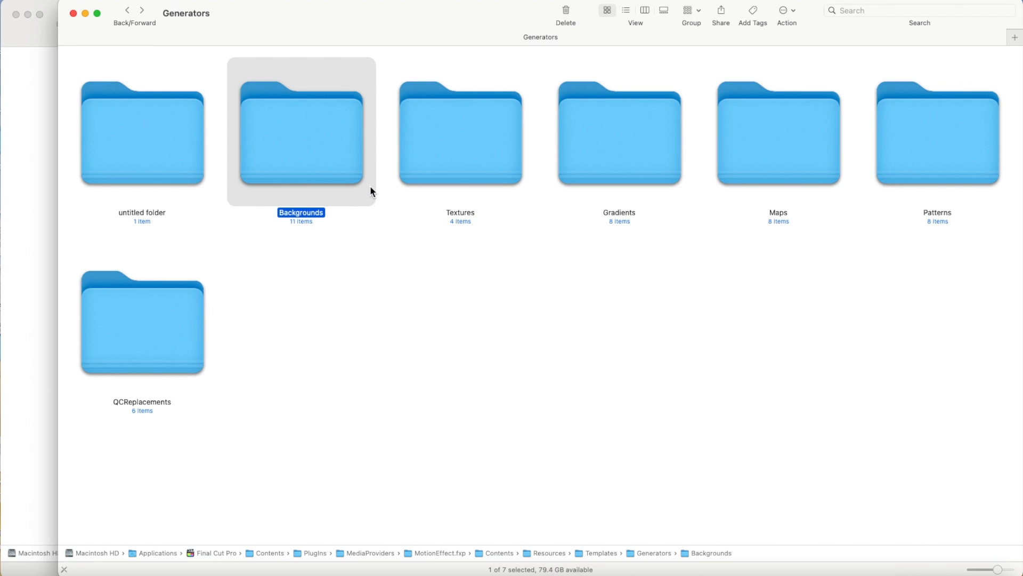
Duplicate the Backgrounds folder in Generators, authorizing it, creating Backgrounds copy
right_click(301, 130)
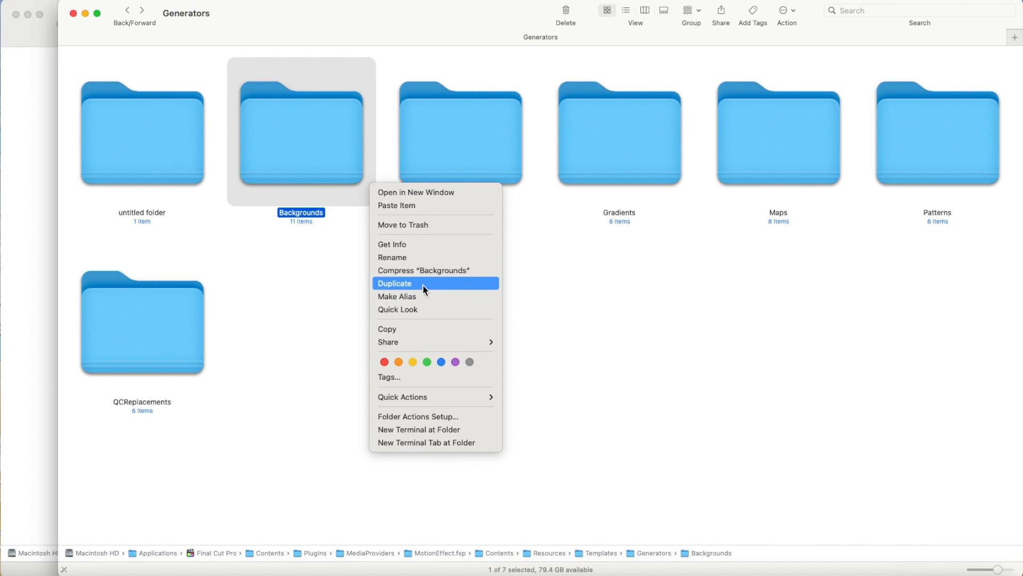
left_click(395, 284)
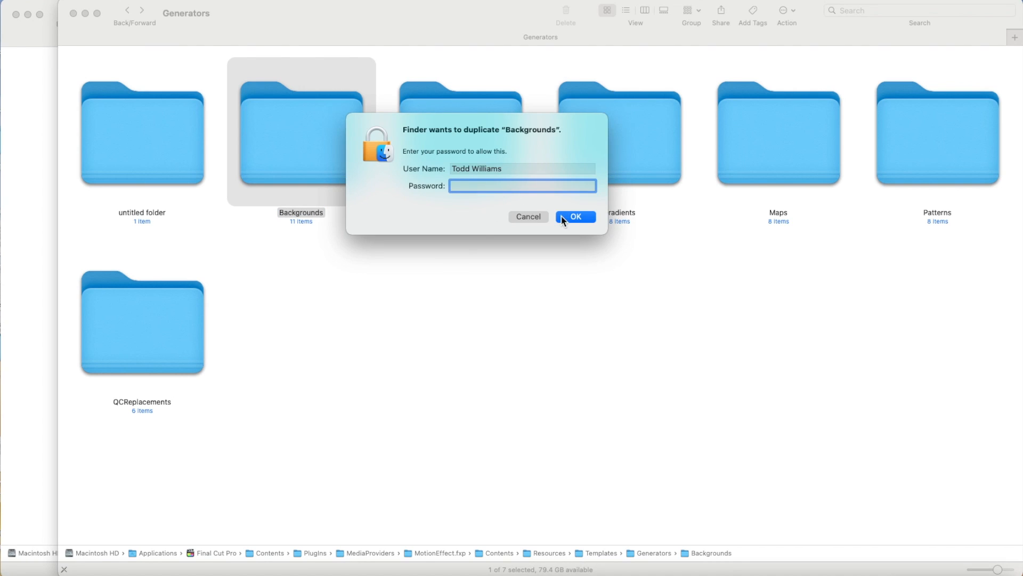
left_click(574, 216)
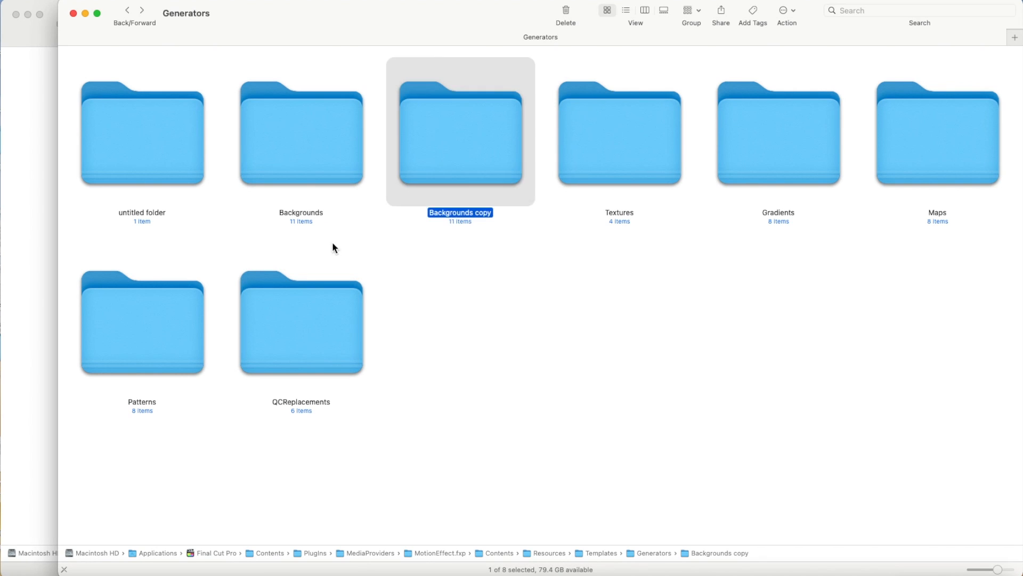
double_click(459, 131)
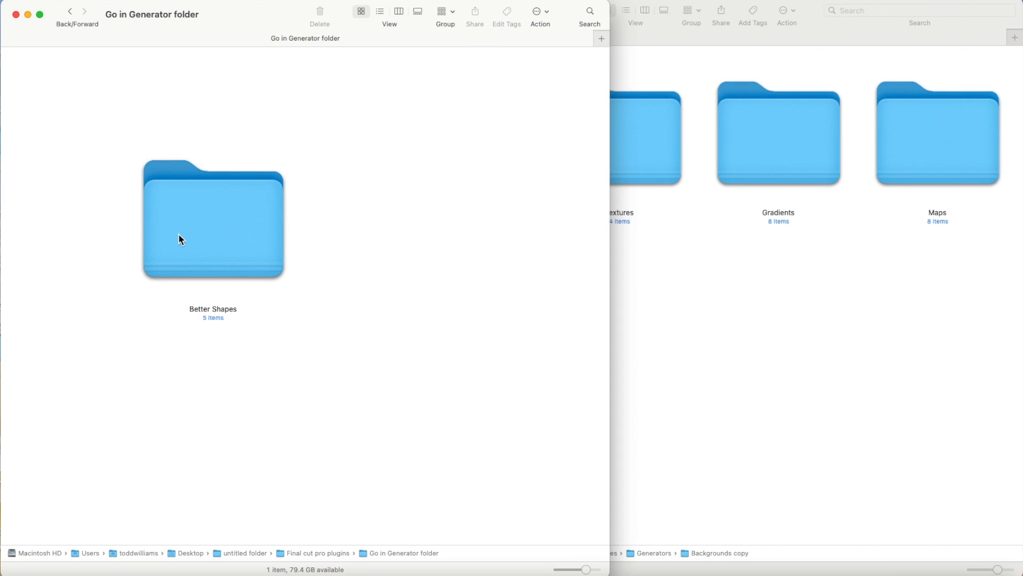
Copy the five Better Shapes folders into Backgrounds copy and copy the 'Better Shapes' name
double_click(212, 219)
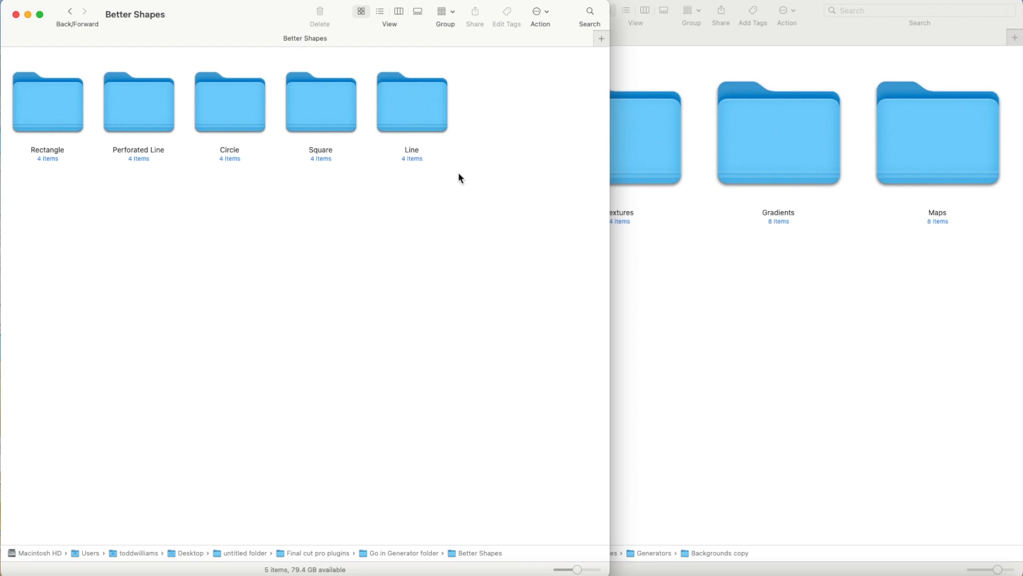
right_click(47, 101)
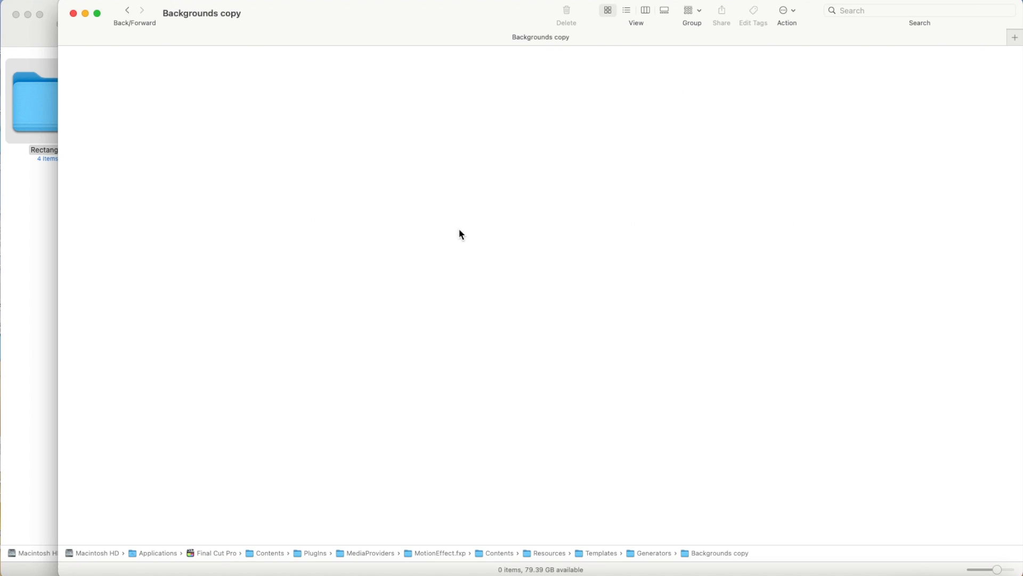
mouse_move(436, 262)
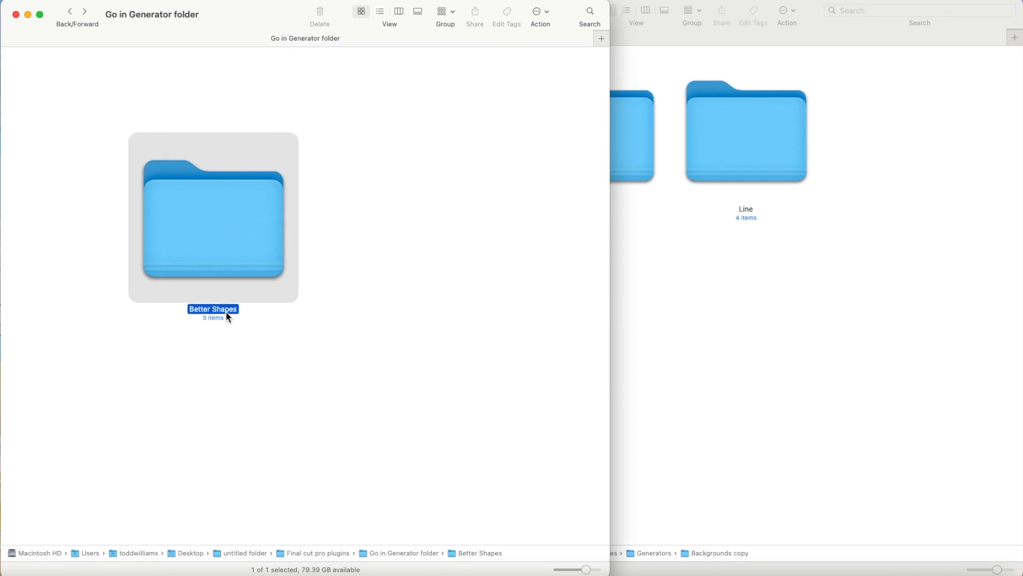
right_click(213, 309)
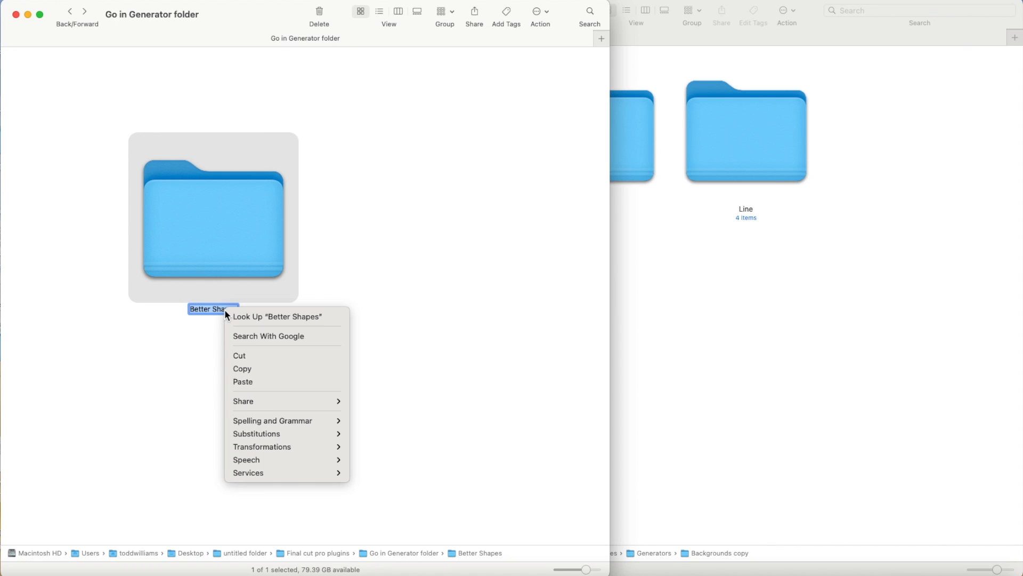
left_click(428, 350)
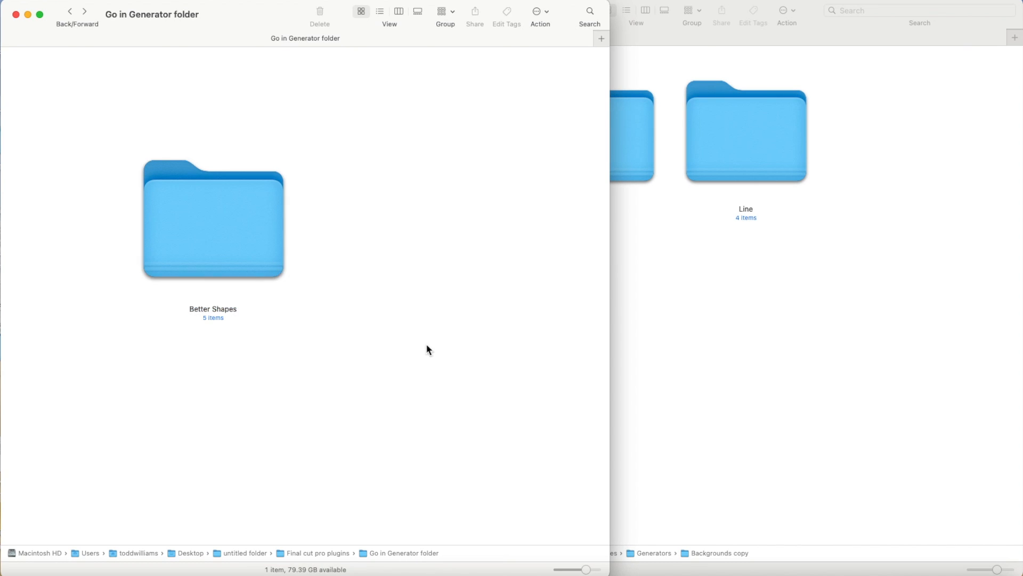
Return to Generators and start renaming the Backgrounds copy folder
left_click(127, 10)
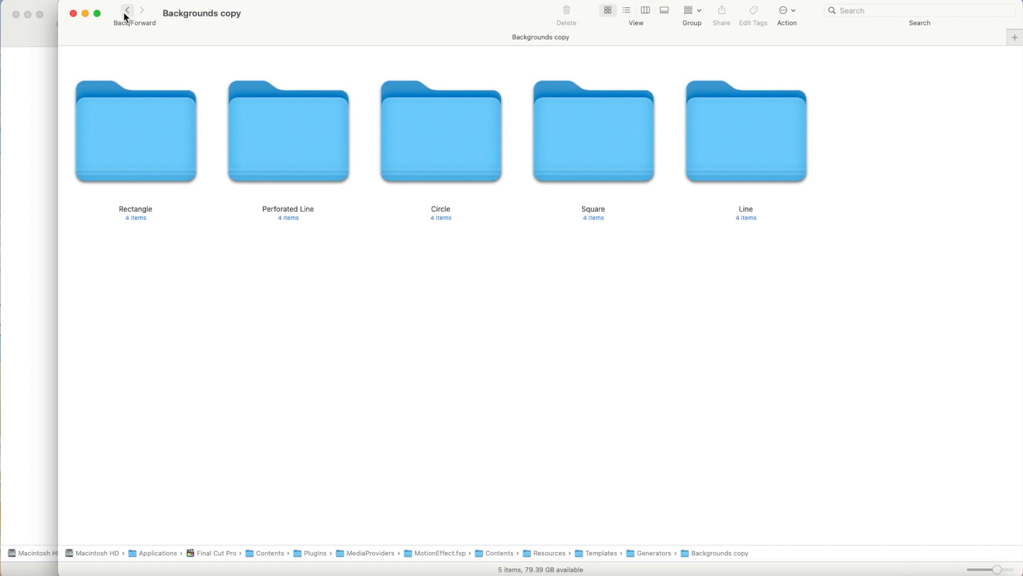
left_click(127, 9)
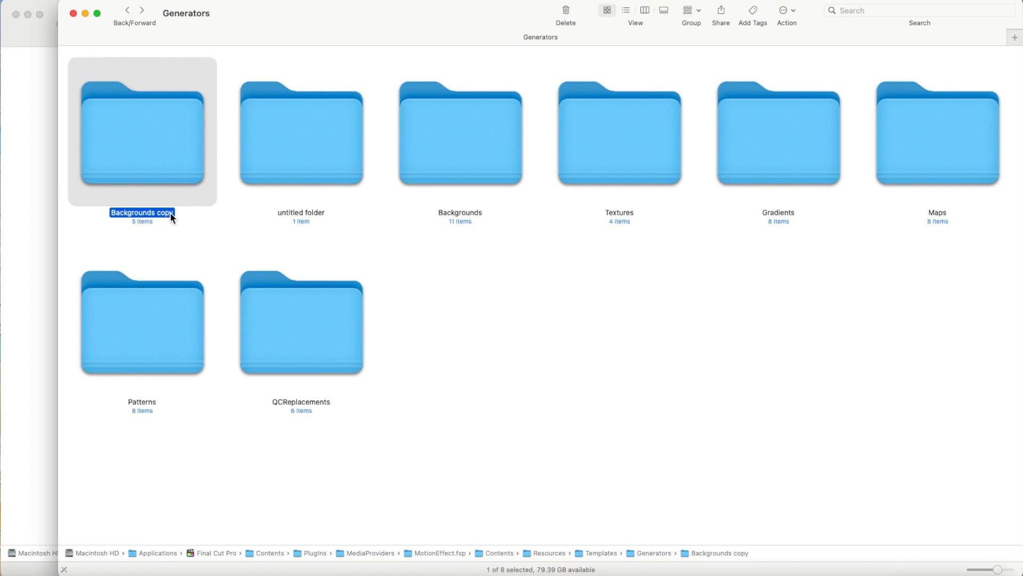
right_click(142, 212)
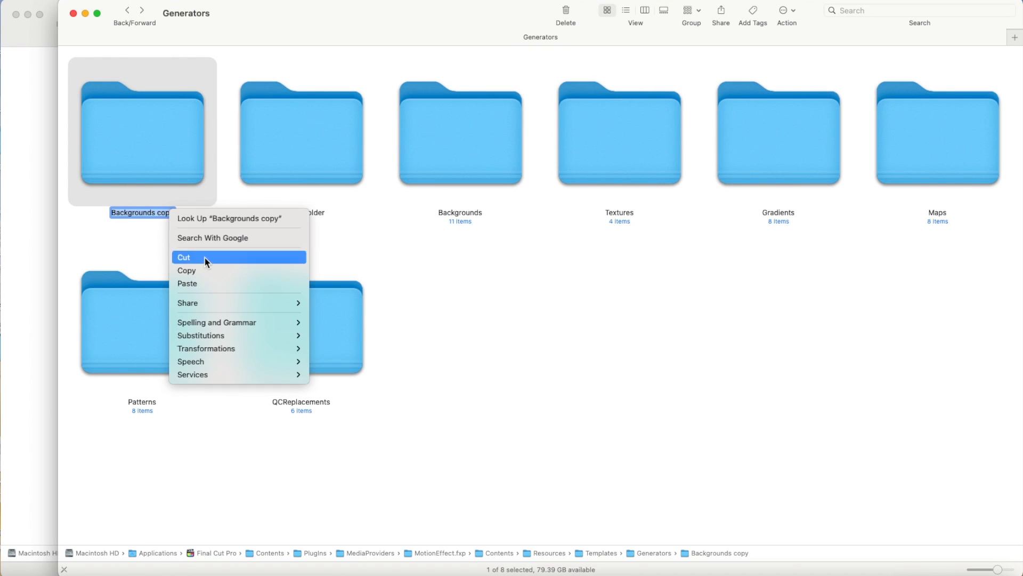